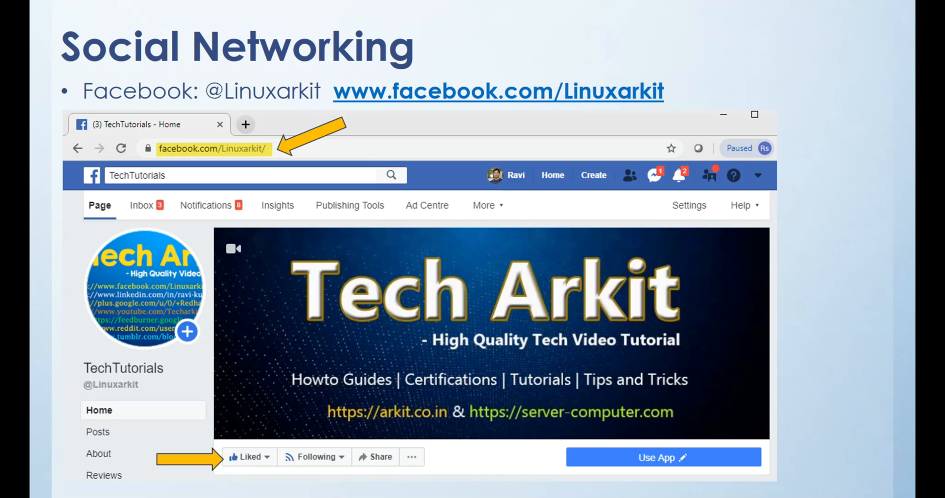
# Advance the slideshow to the Instagram Social Networking slide with its profile link highlighted.
pyautogui.press('right')
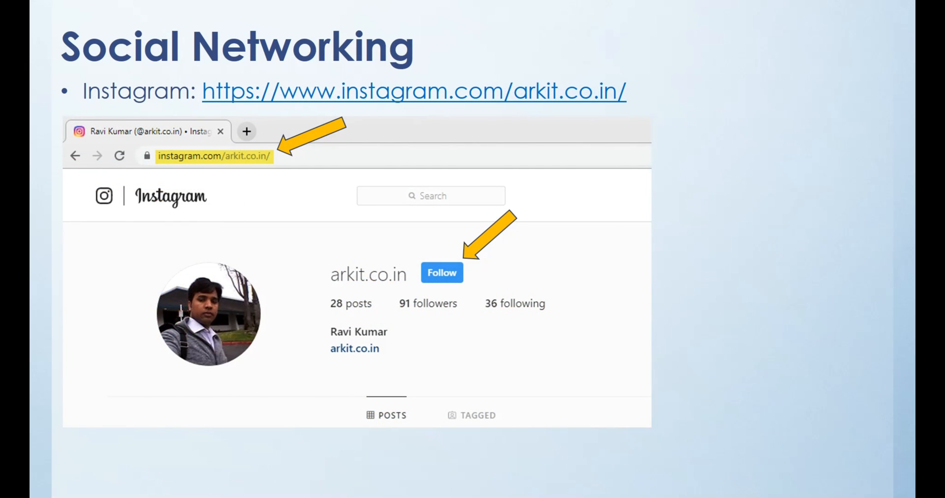
# Advance the slideshow to the Twitter Social Networking slide showing its profile link and handle.
pyautogui.press('Right')
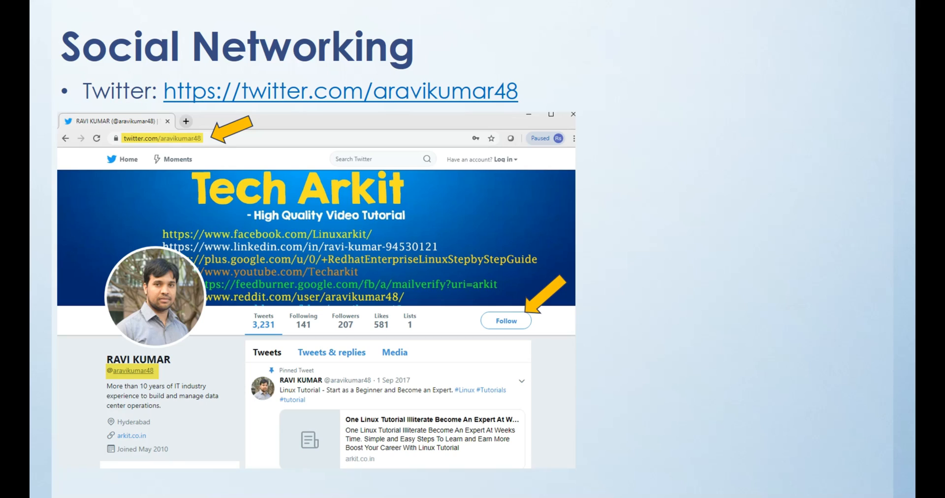